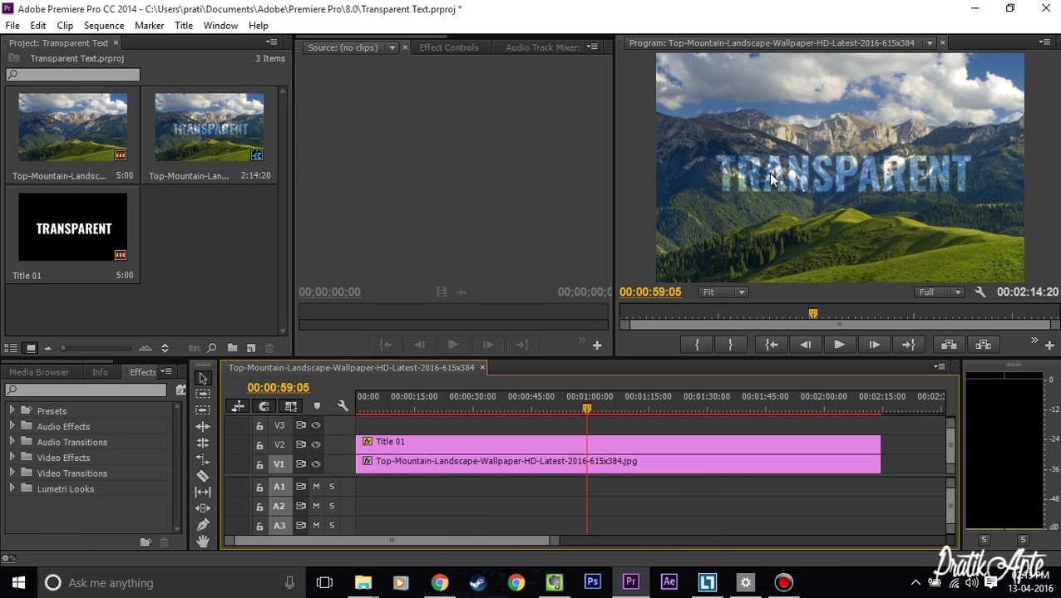
mouse_move(445, 275)
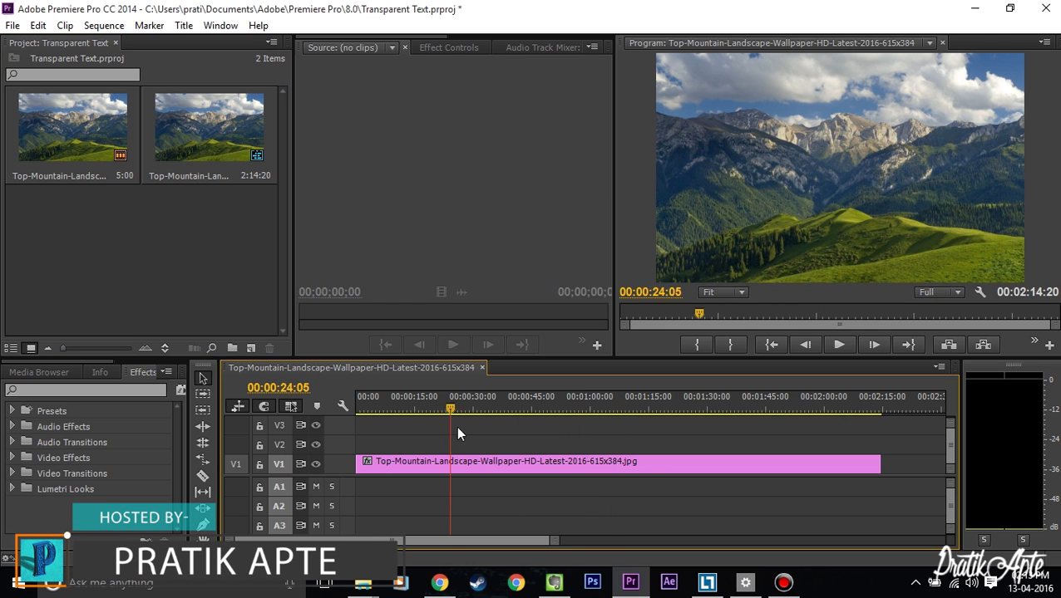
Step: Delete the old Title 01 so only the landscape clip remains in the project and timeline
click(607, 409)
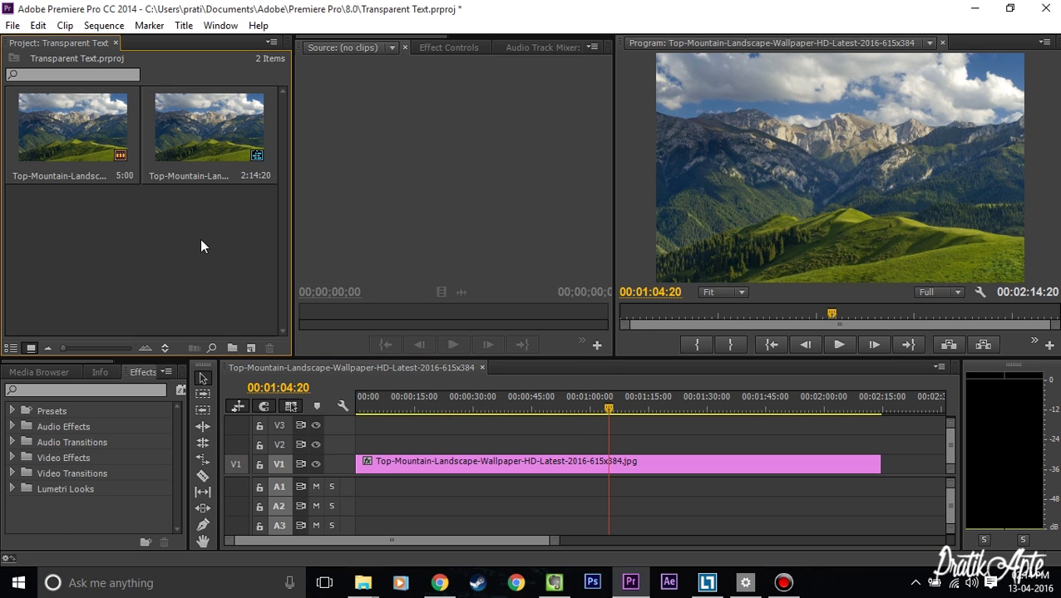
Step: Create Title 02 from the Project panel's New Item menu with the sequence's 615×384 settings
right_click(203, 246)
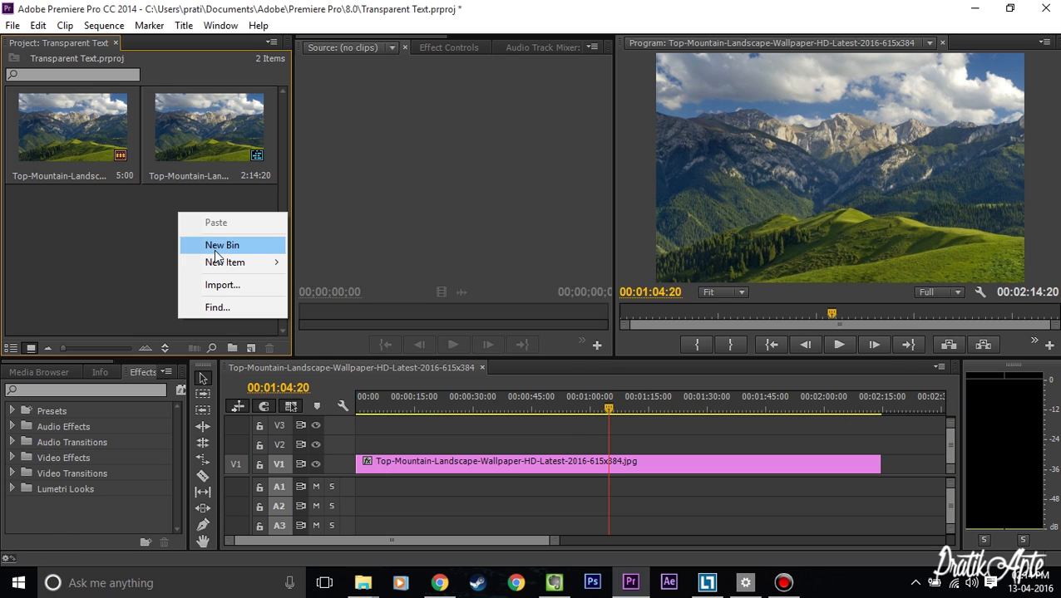
click(224, 263)
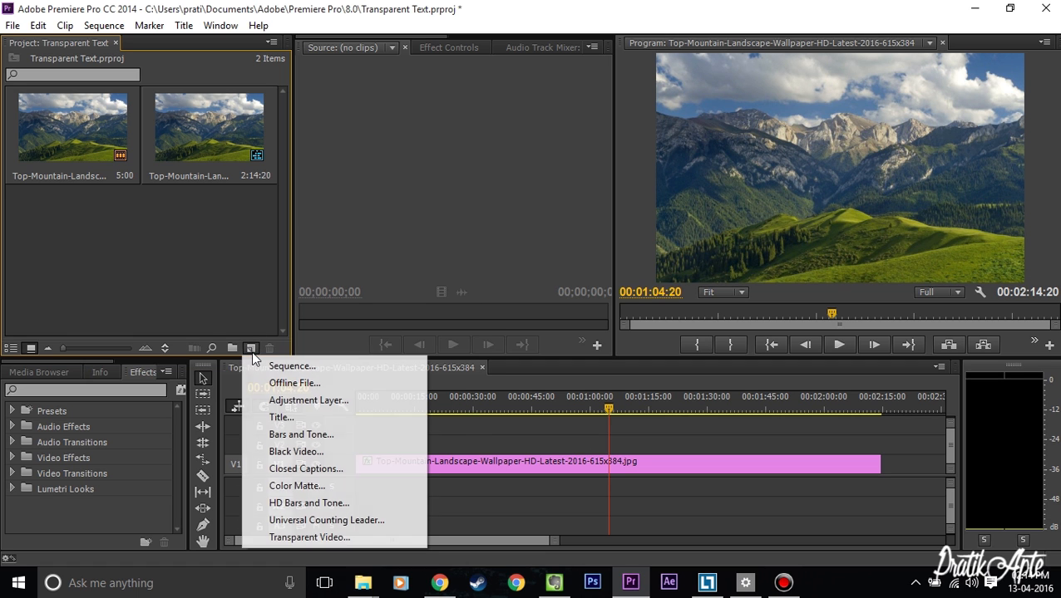
click(281, 417)
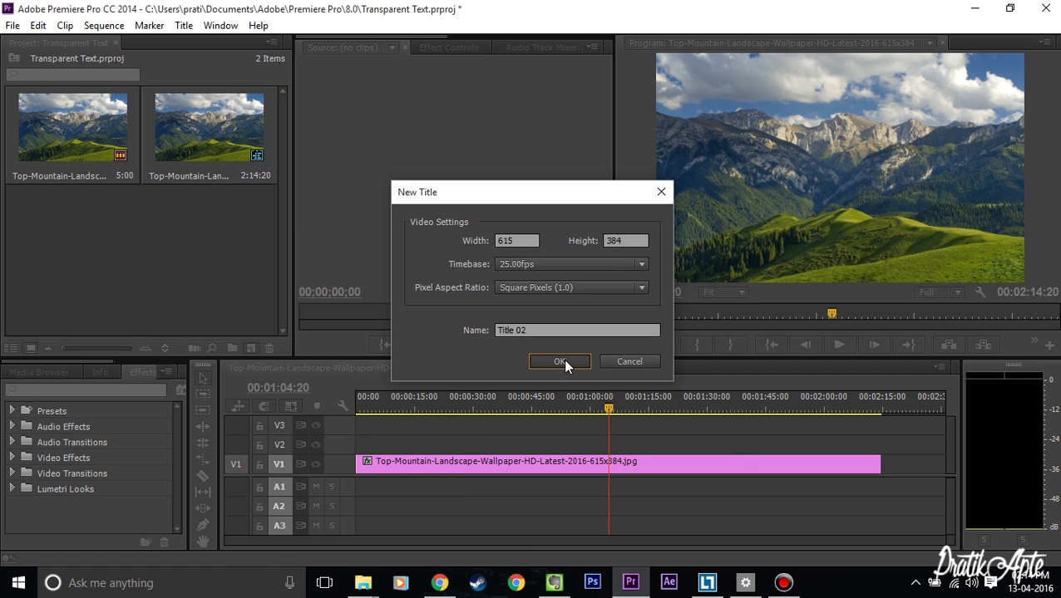
click(558, 363)
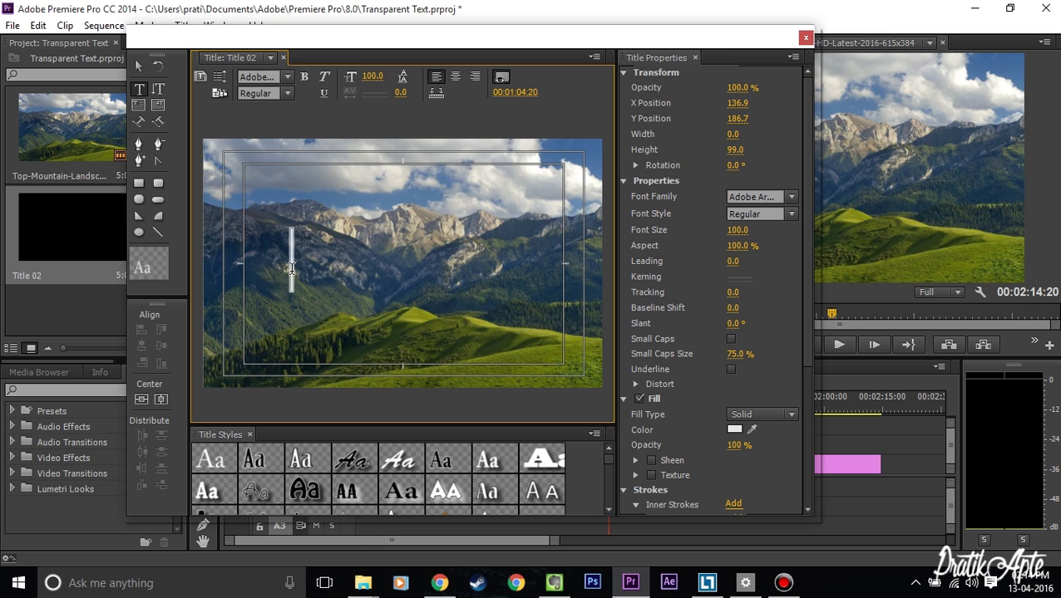
Step: Write TRANSPARENT in bold Oswald and set its fill colour to white
text(TRANSPARENT)
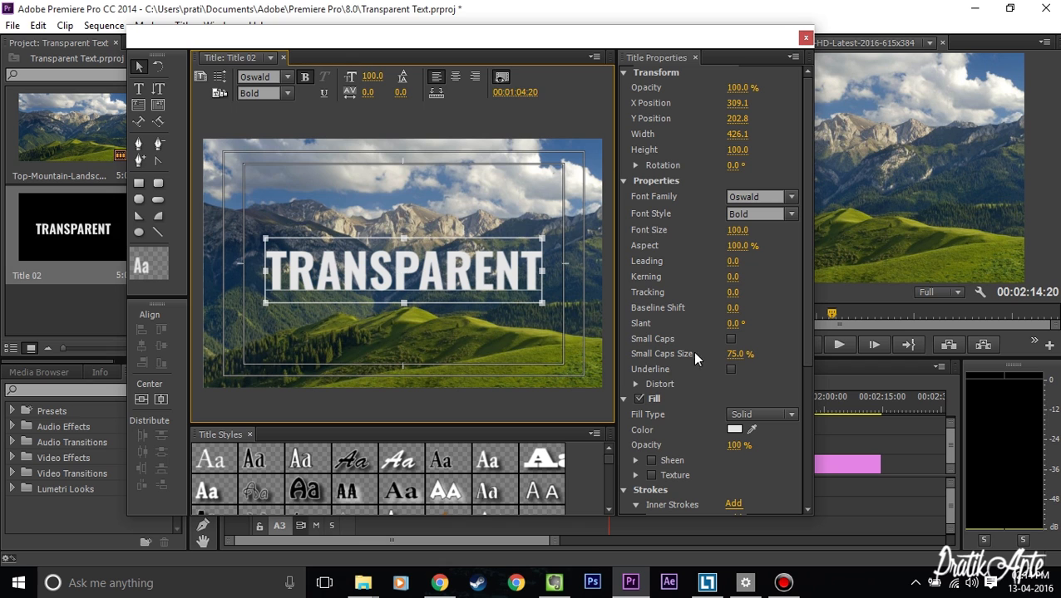
click(732, 429)
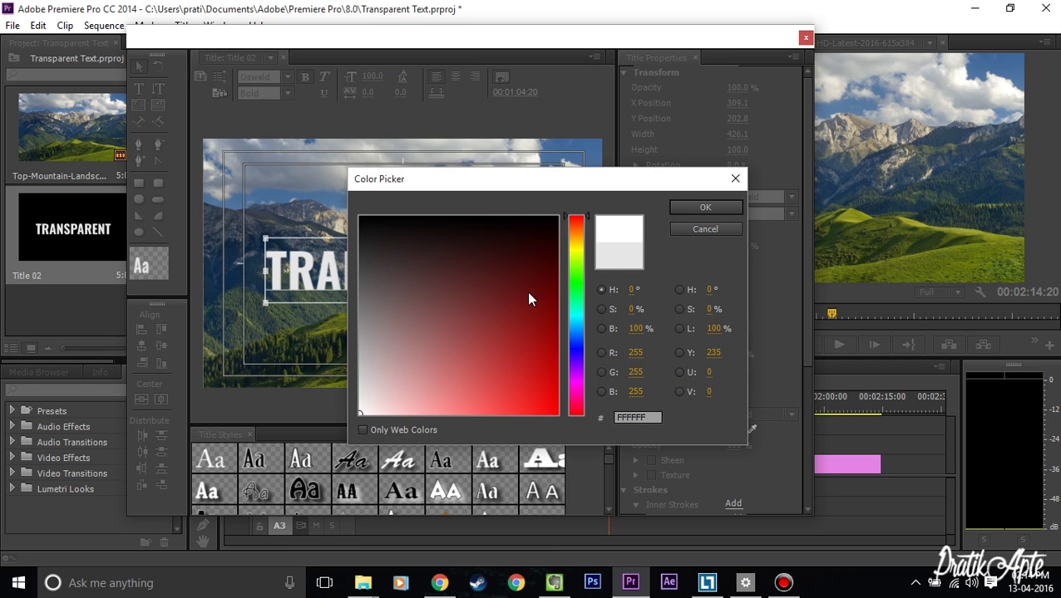
click(705, 206)
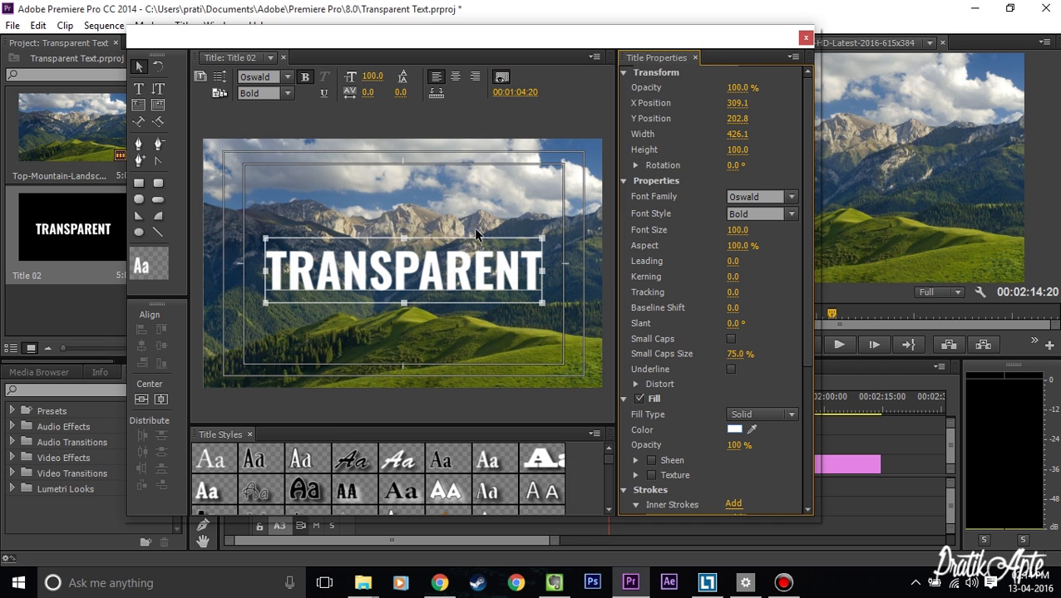
mouse_move(512, 196)
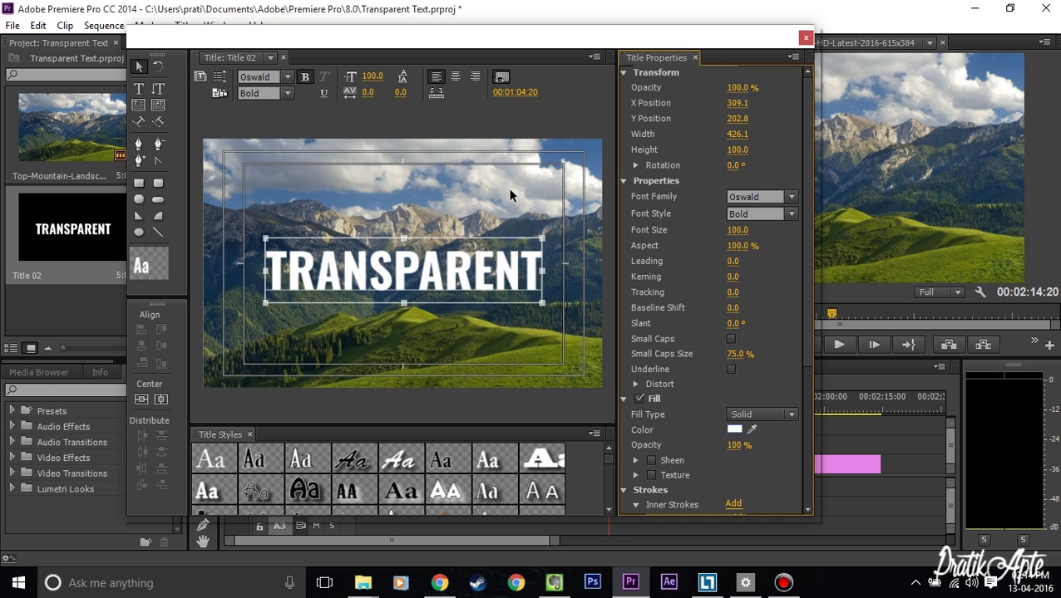
mouse_move(803, 37)
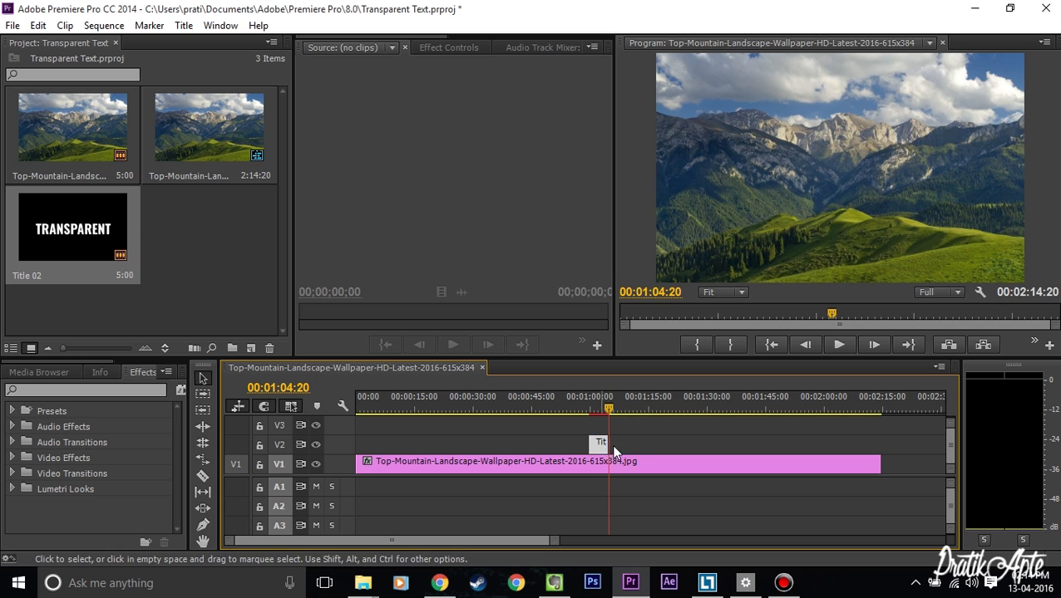
Step: Drag Title 02 onto V2 above the landscape clip
drag(73, 225, 495, 442)
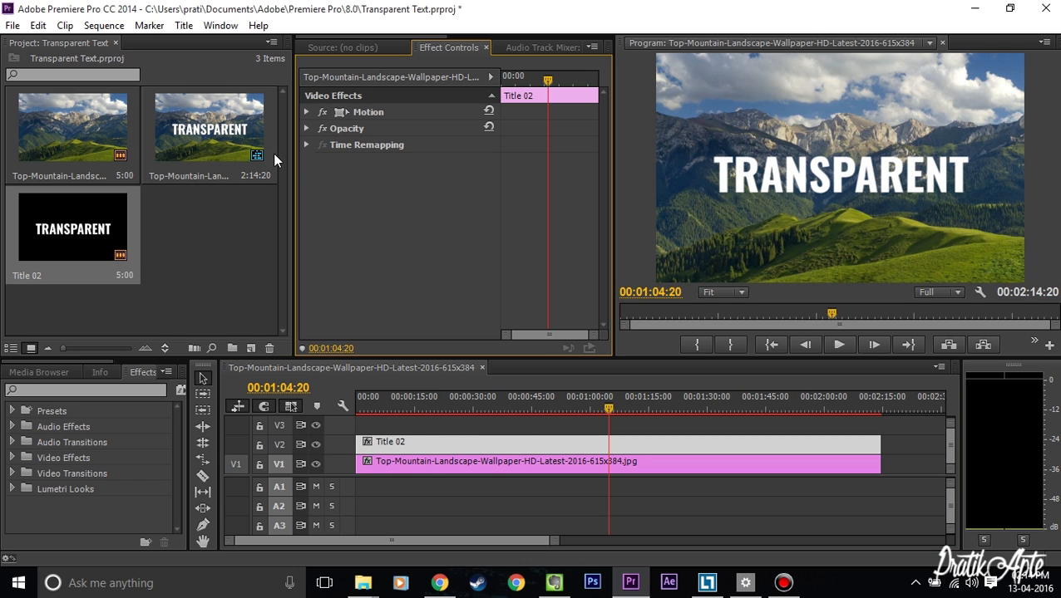
Step: Change Title 02's Opacity blend mode from Normal to Overlay
click(306, 128)
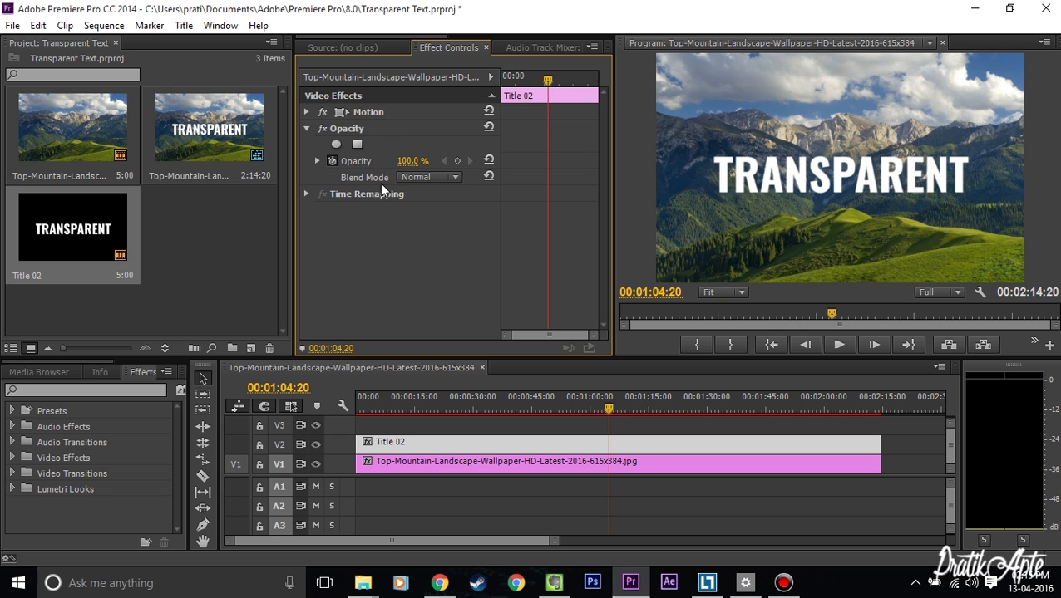
click(429, 176)
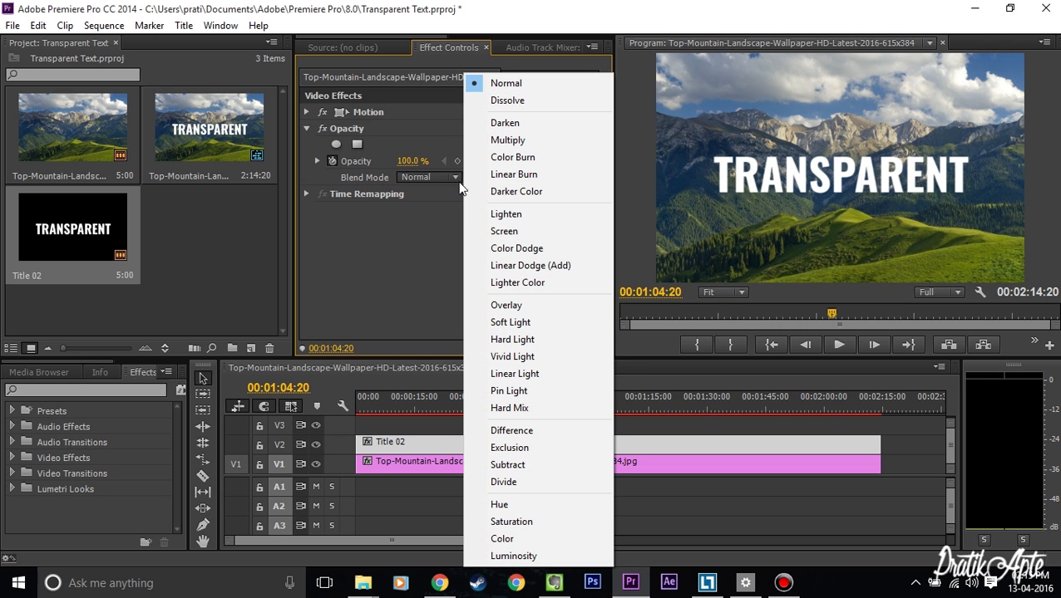
click(505, 306)
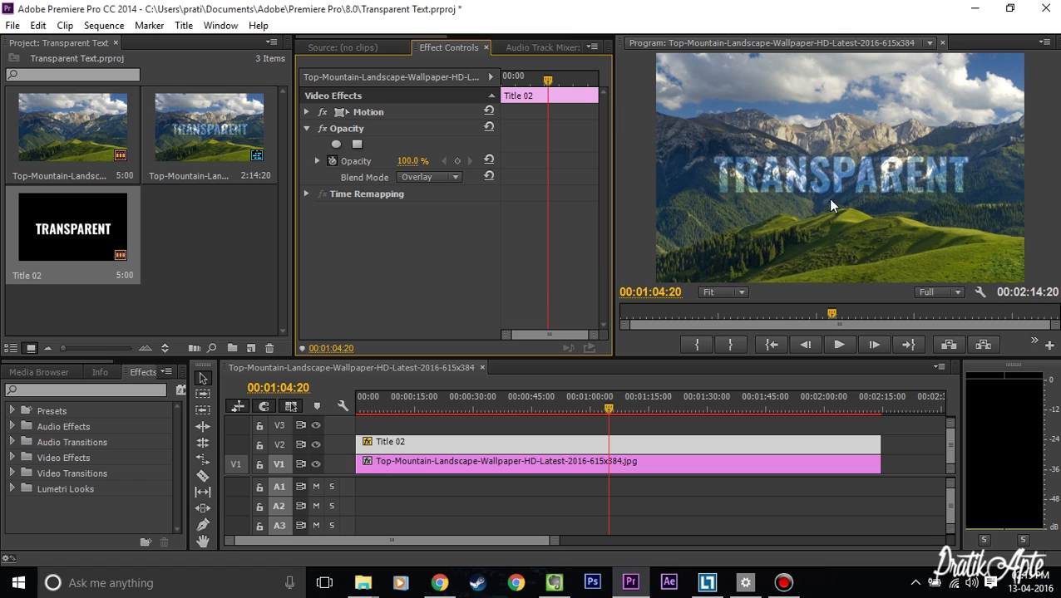
mouse_move(839, 179)
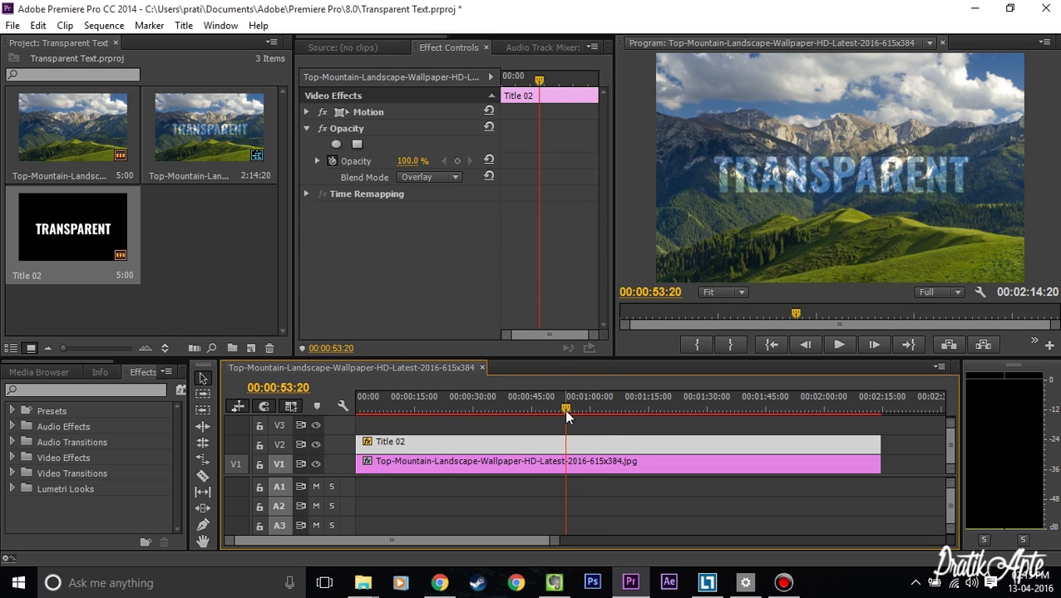
mouse_move(432, 177)
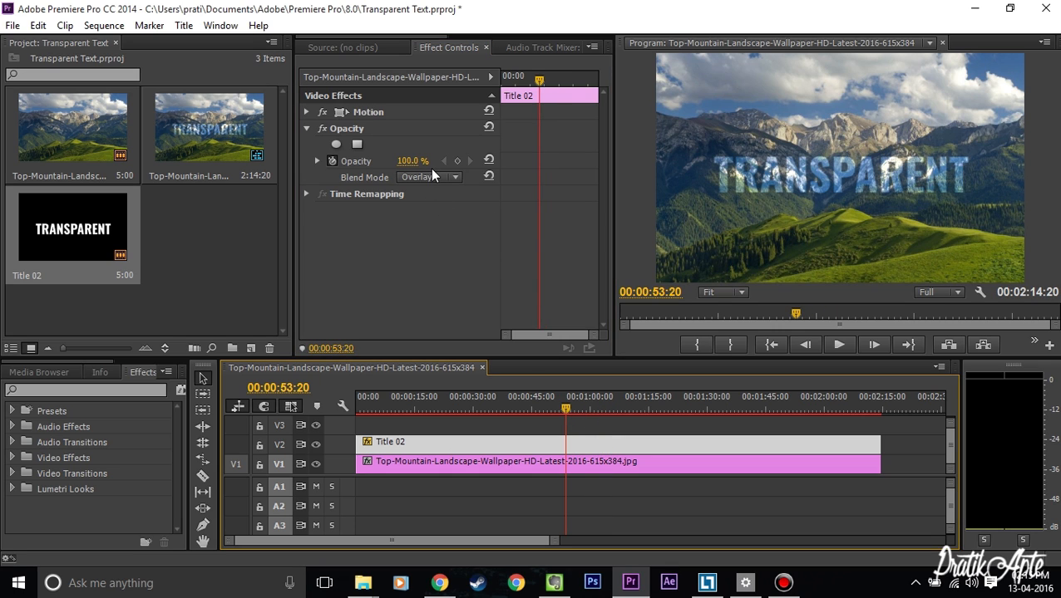
mouse_move(928, 166)
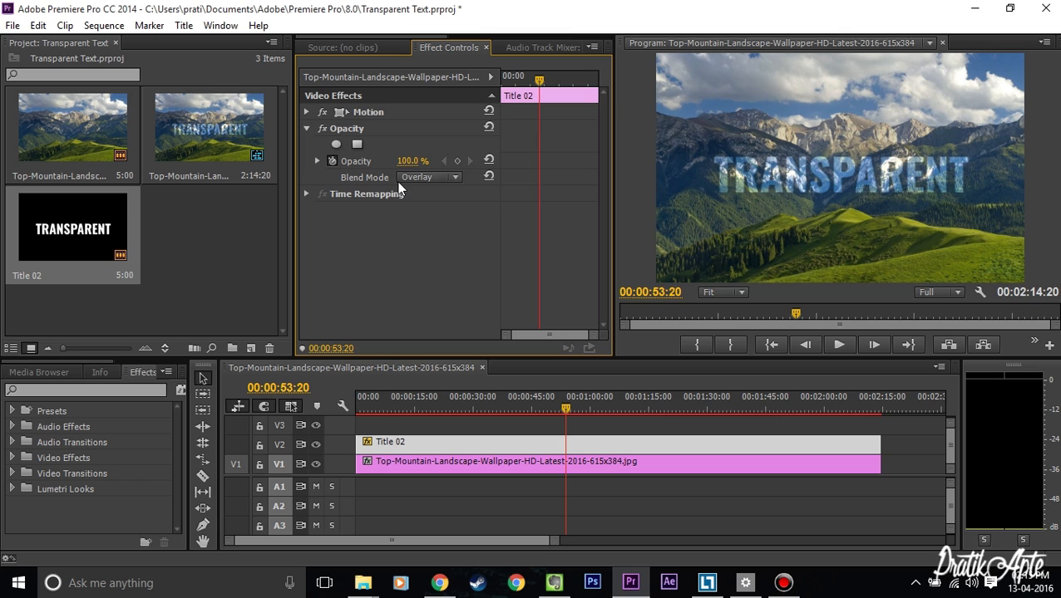
mouse_move(544, 149)
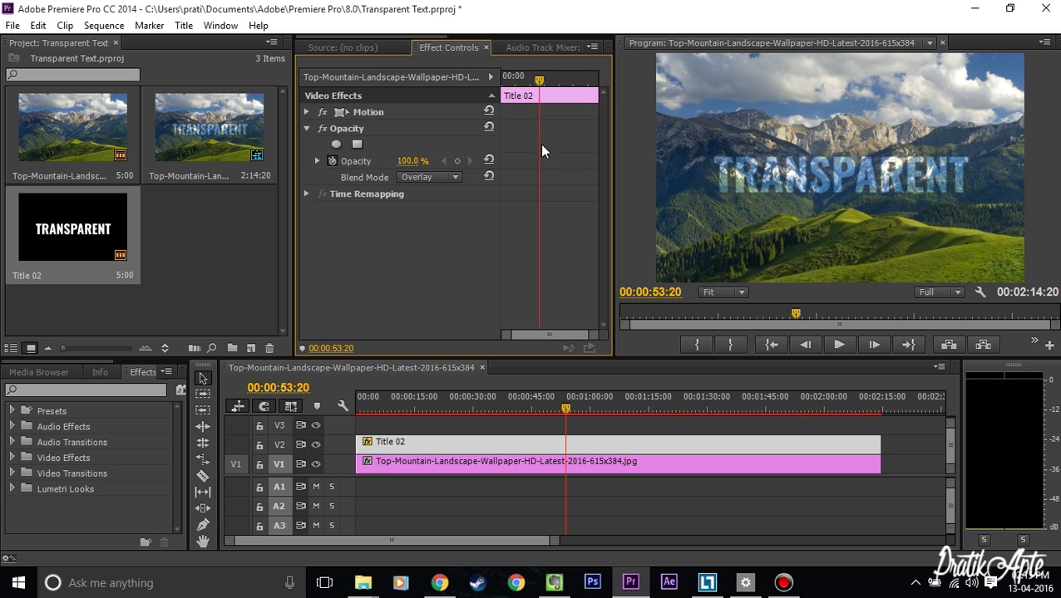
mouse_move(372, 186)
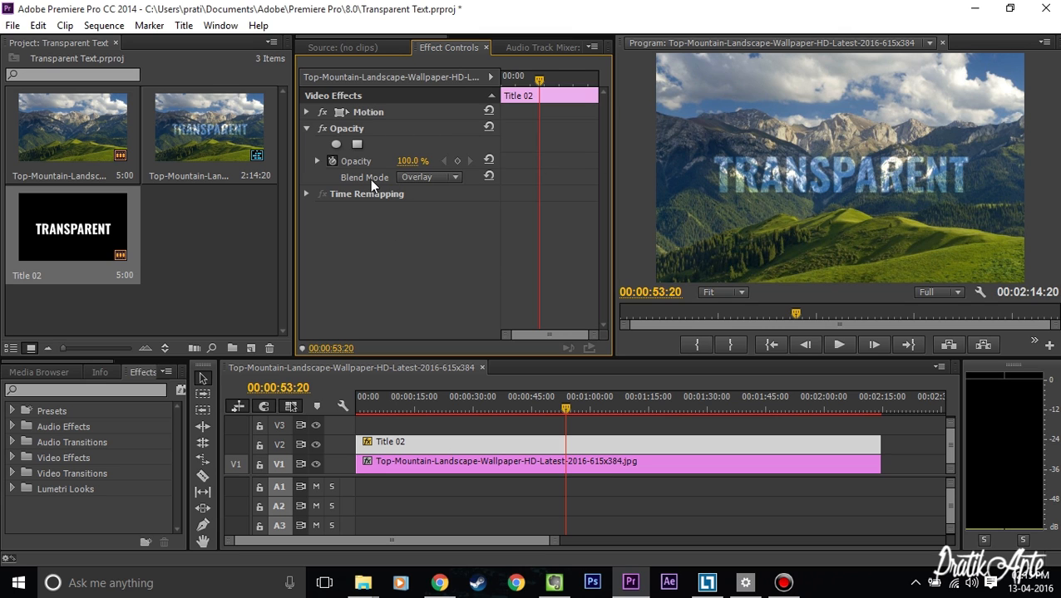
mouse_move(678, 201)
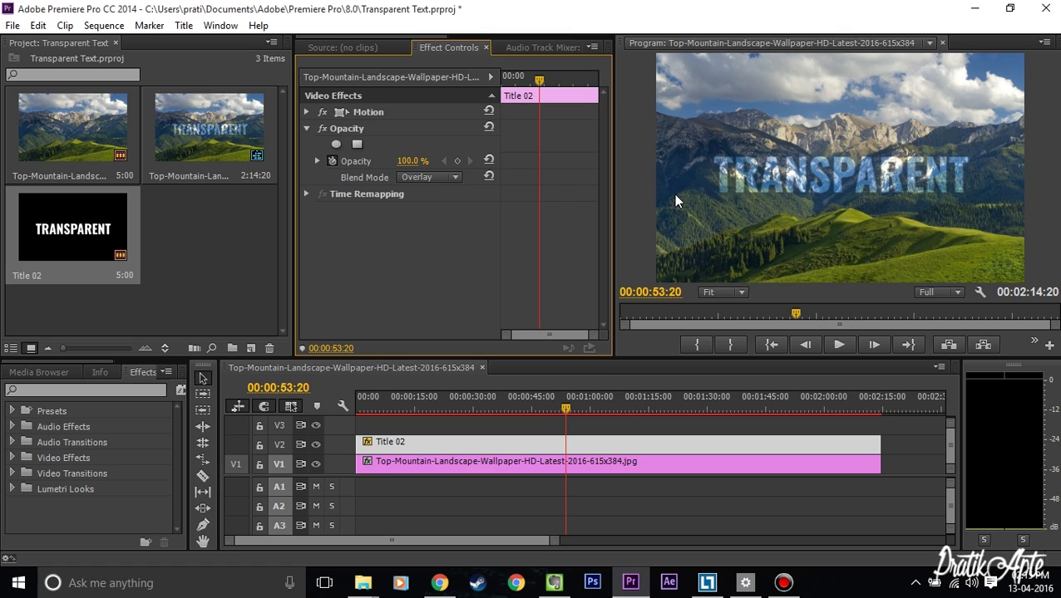
mouse_move(421, 187)
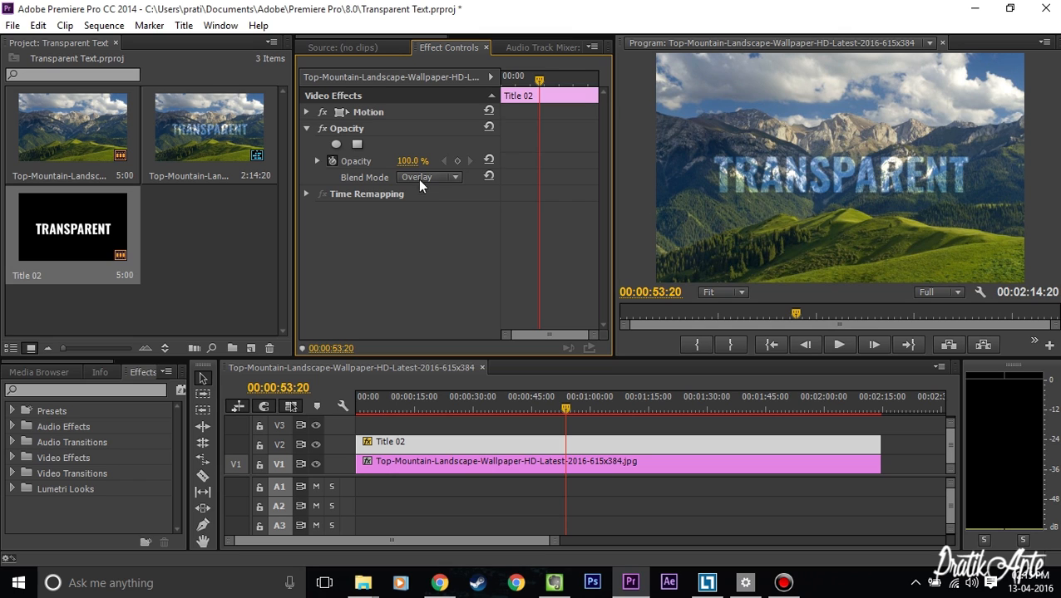
mouse_move(425, 186)
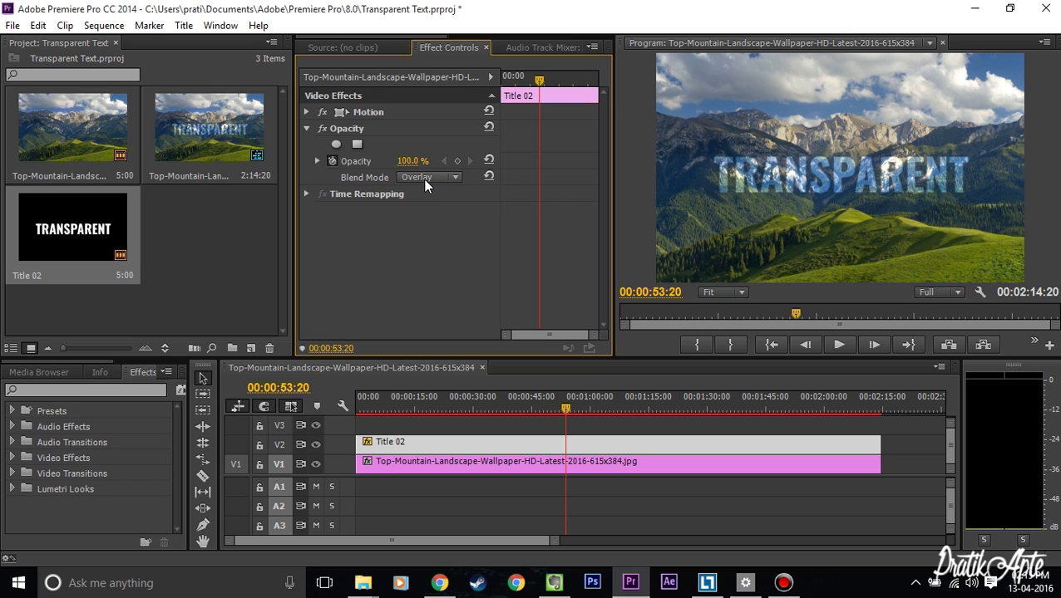
mouse_move(439, 186)
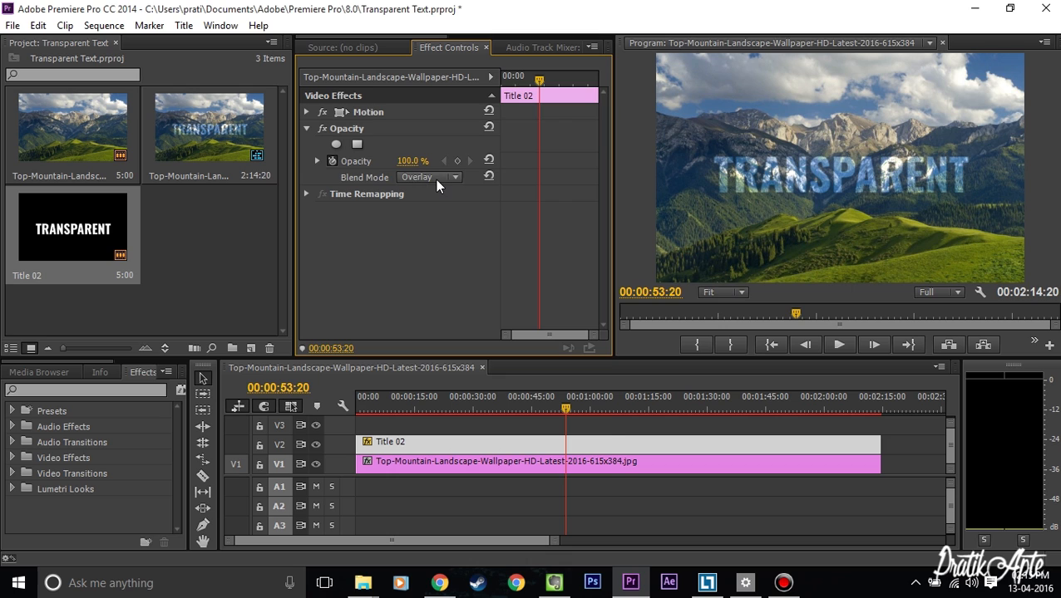
click(454, 176)
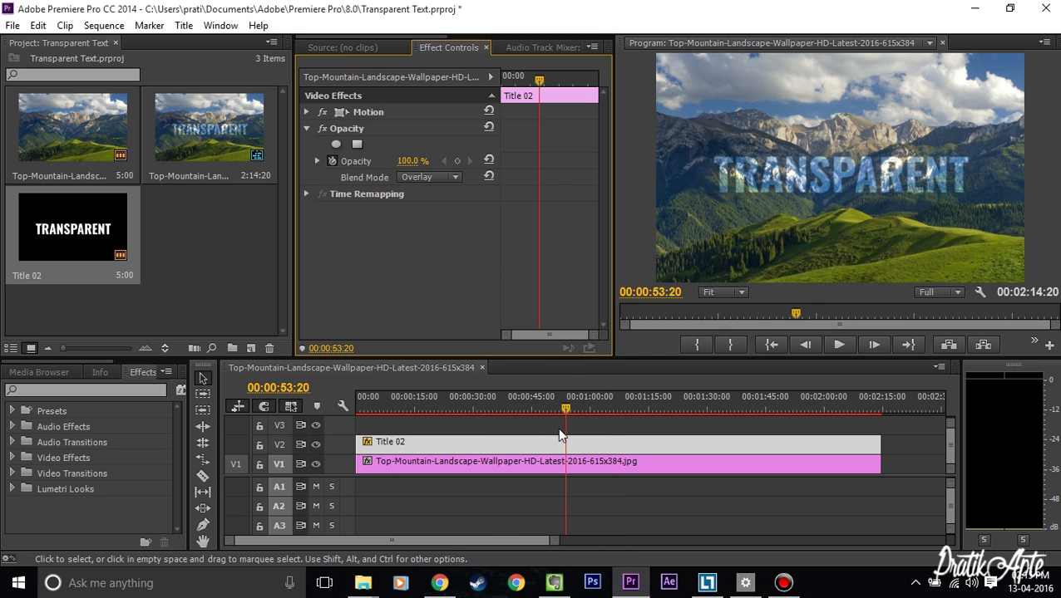
mouse_move(565, 421)
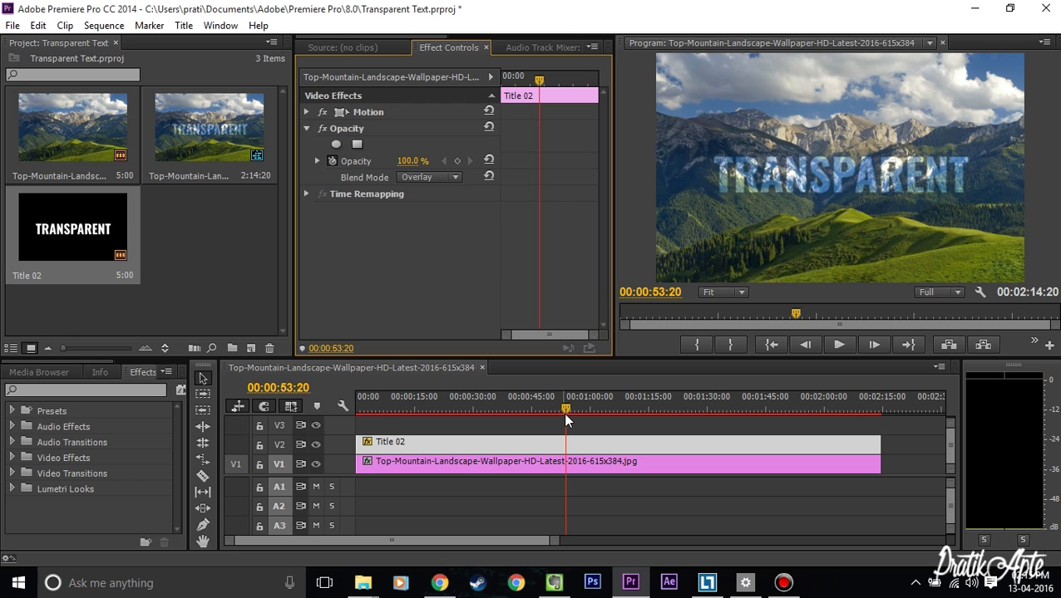